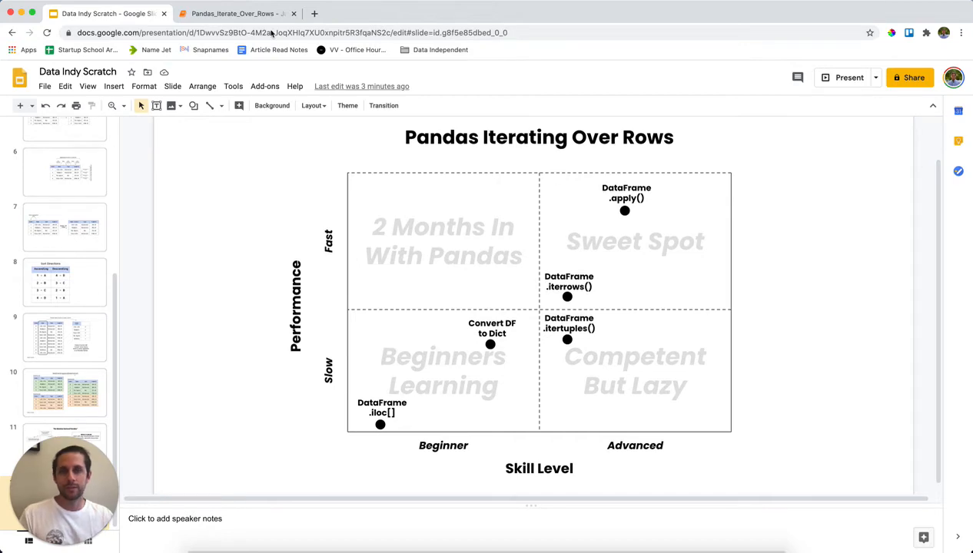
Build and display a six-row restaurant DataFrame with name, type and AvgBill columns.
{"action": "left_click", "coordinate": [233, 13]}
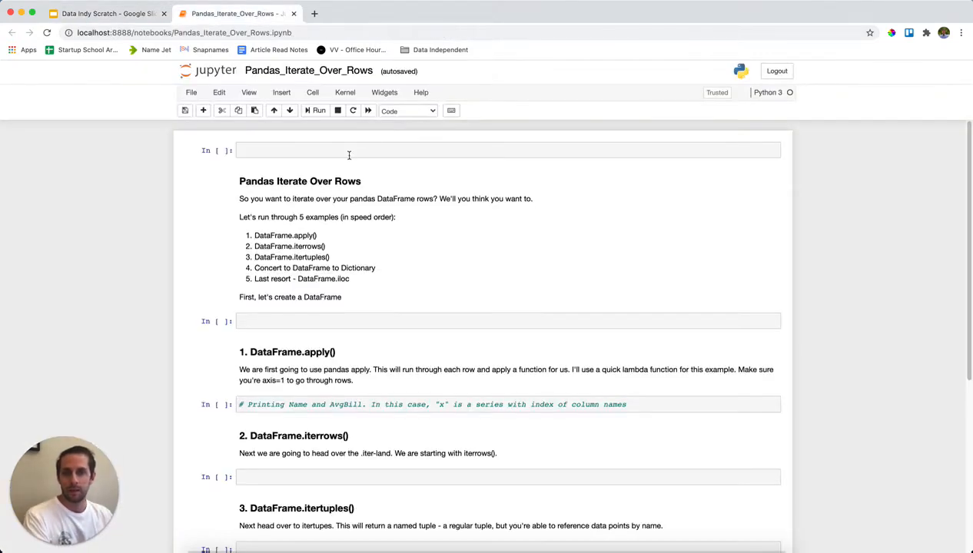
{"action": "type", "text": "impor"}
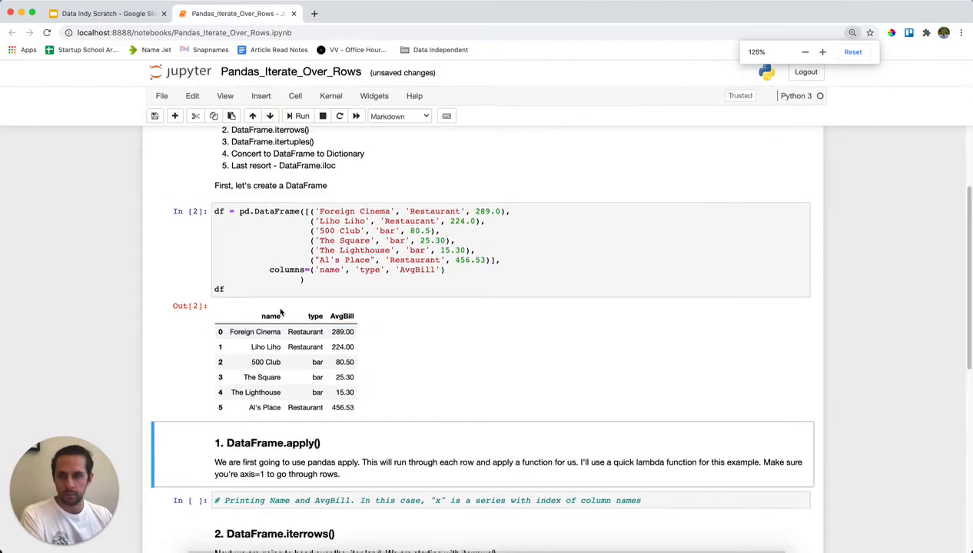
{"action": "scroll", "scroll_direction": "down", "scroll_amount": 3}
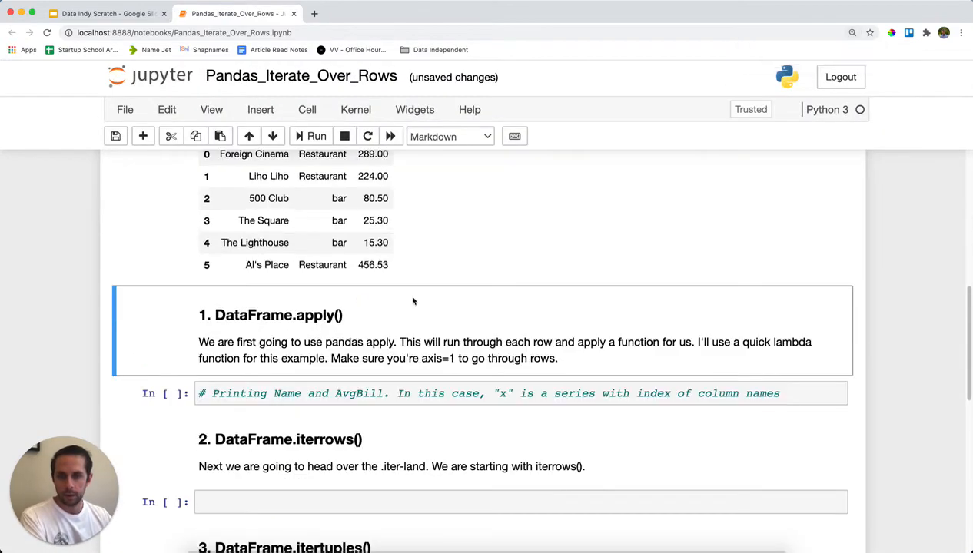
{"action": "scroll", "scroll_direction": "down", "scroll_amount": 3}
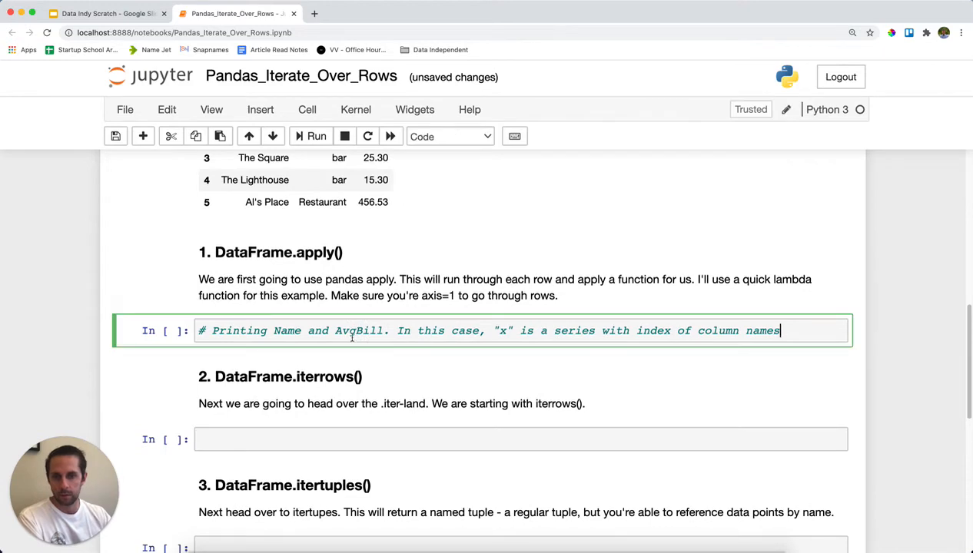
Print each venue's name and AvgBill using df.apply with a lambda along axis=1.
{"action": "type", "text": "df.apply(lambda x: print (\"{} - {}\".format(x['name'], x['AvgBill'])), axis=1)"}
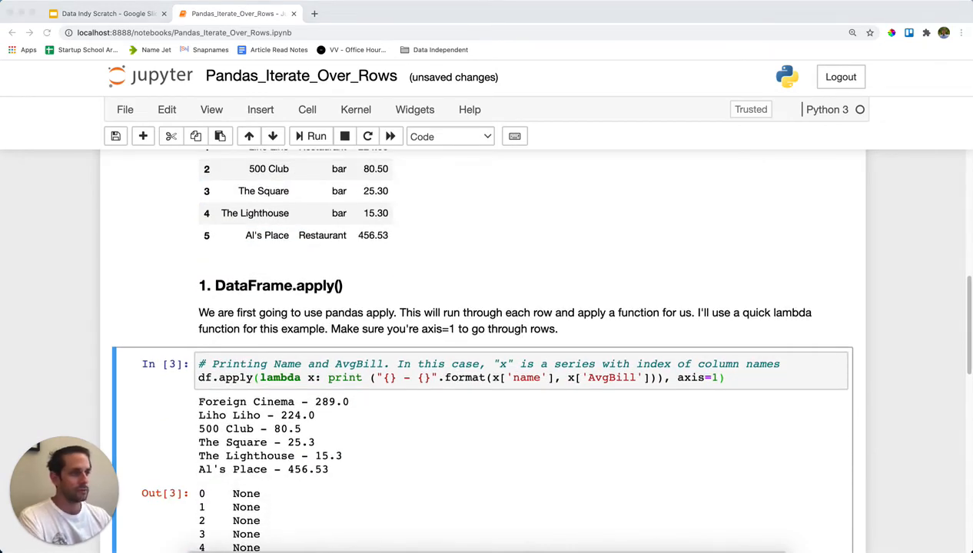
{"action": "mouse_move", "coordinate": [526, 194]}
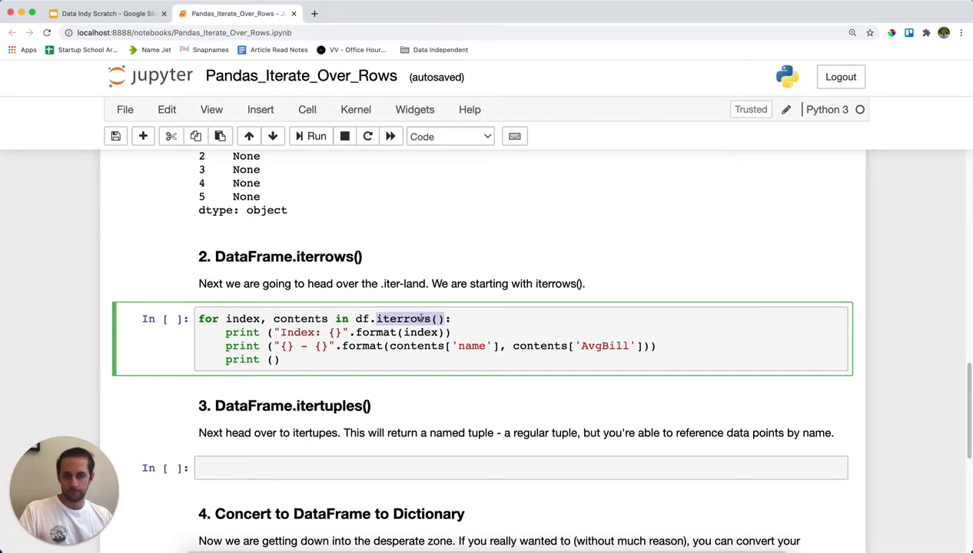
{"action": "mouse_move", "coordinate": [307, 316]}
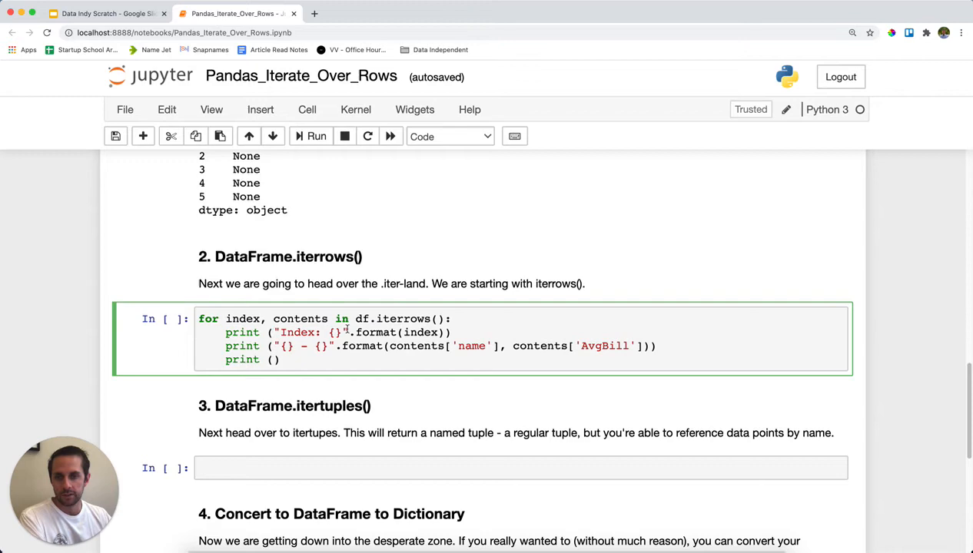
Highlight parts of the iterrows loop, then run it to print index, name and AvgBill.
{"action": "double_click", "coordinate": [375, 332]}
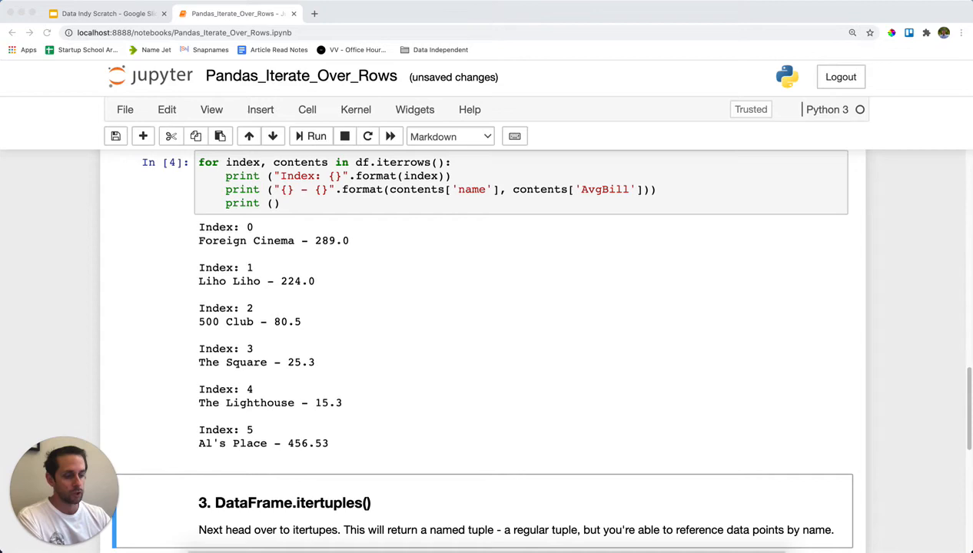
Write and run the df.itertuples() loop printing each named tuple and row.name.
{"action": "left_click", "coordinate": [428, 376]}
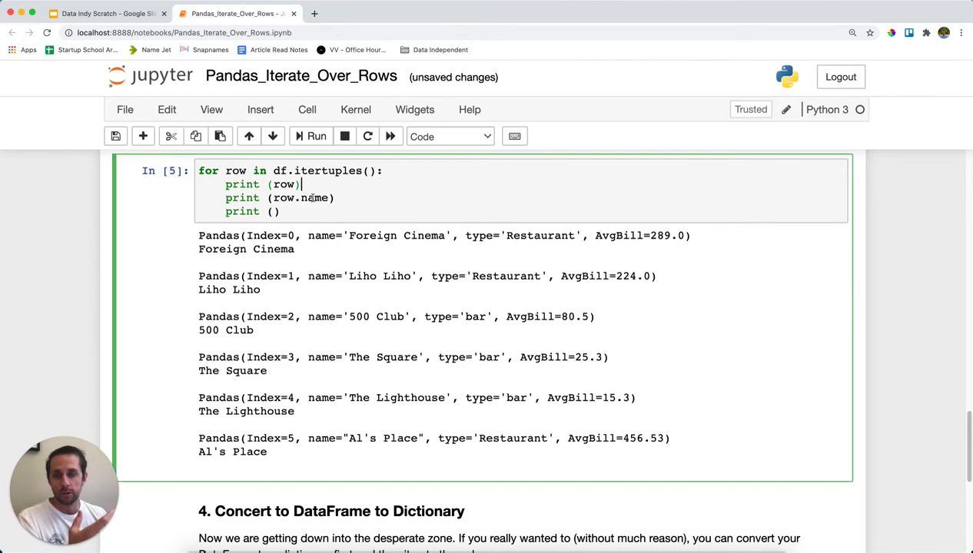
{"action": "double_click", "coordinate": [304, 198]}
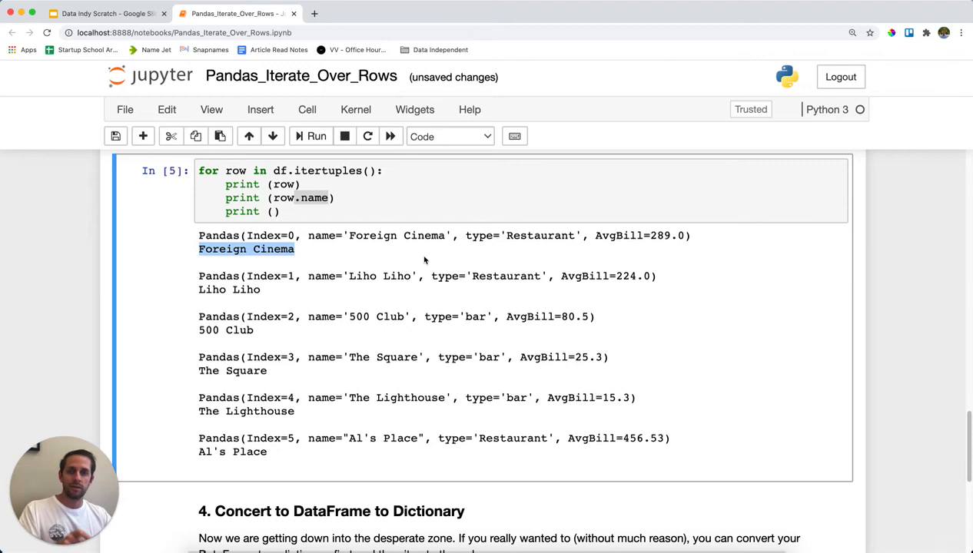
{"action": "left_click", "coordinate": [277, 211]}
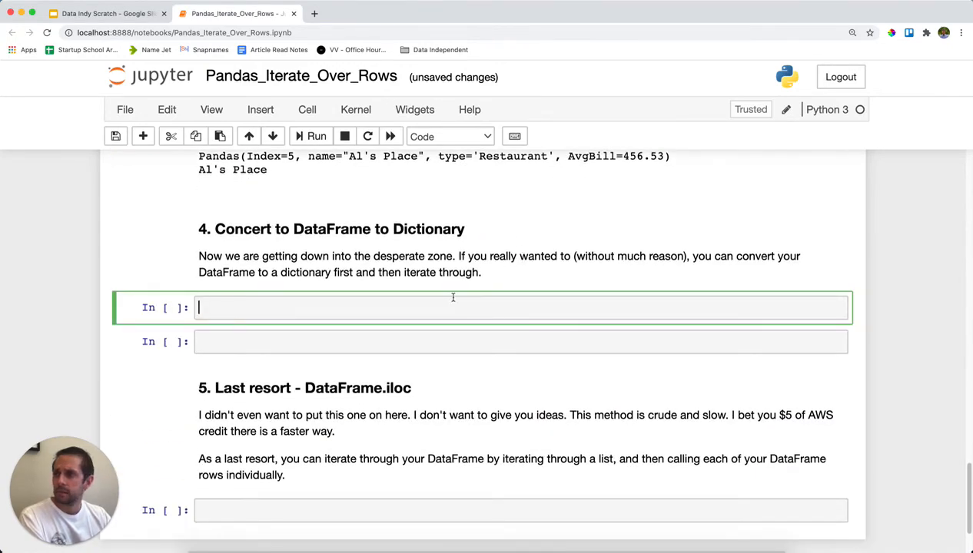
Convert df with to_dict(orient='index') and loop over keys printing each row dictionary and name.
{"action": "type", "text": "df_dict = df.to_dict(orient='index')"}
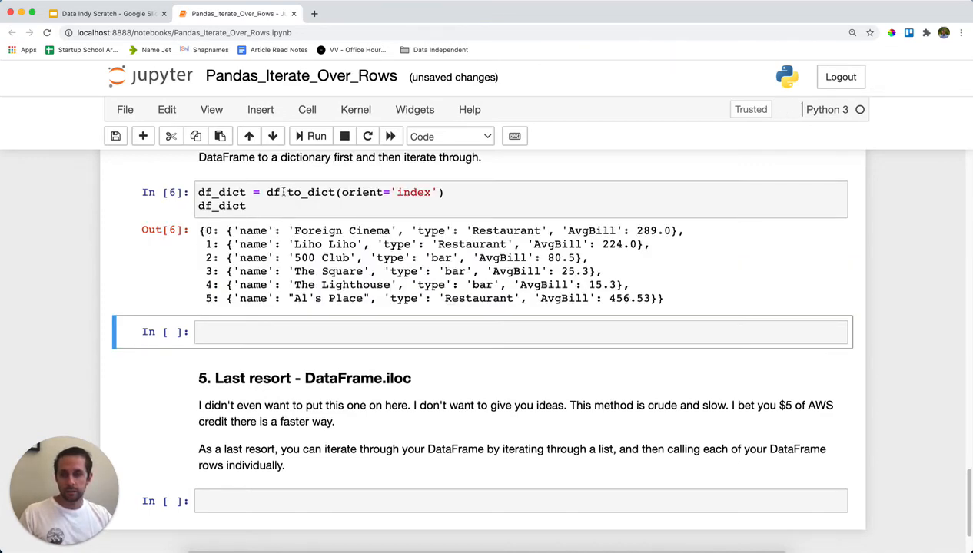
{"action": "double_click", "coordinate": [309, 192]}
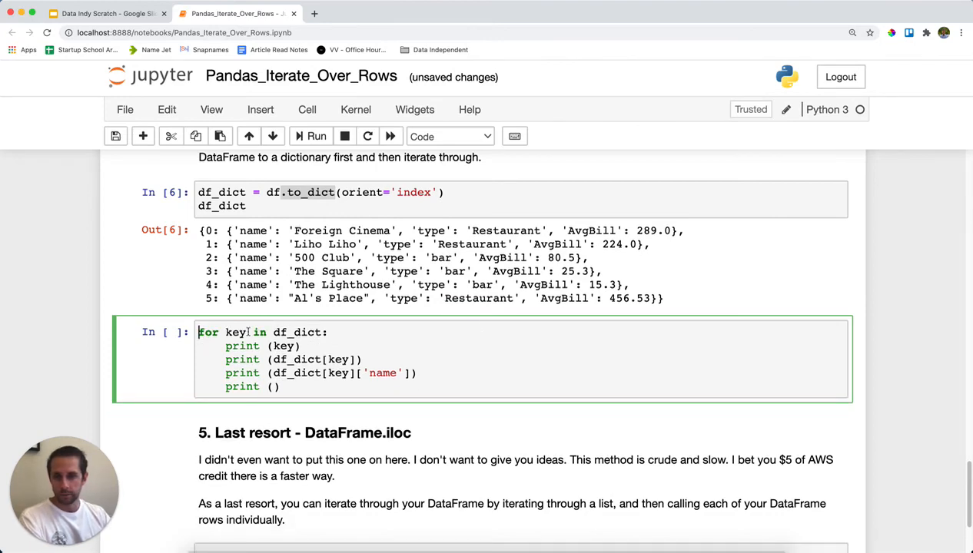
{"action": "double_click", "coordinate": [299, 359]}
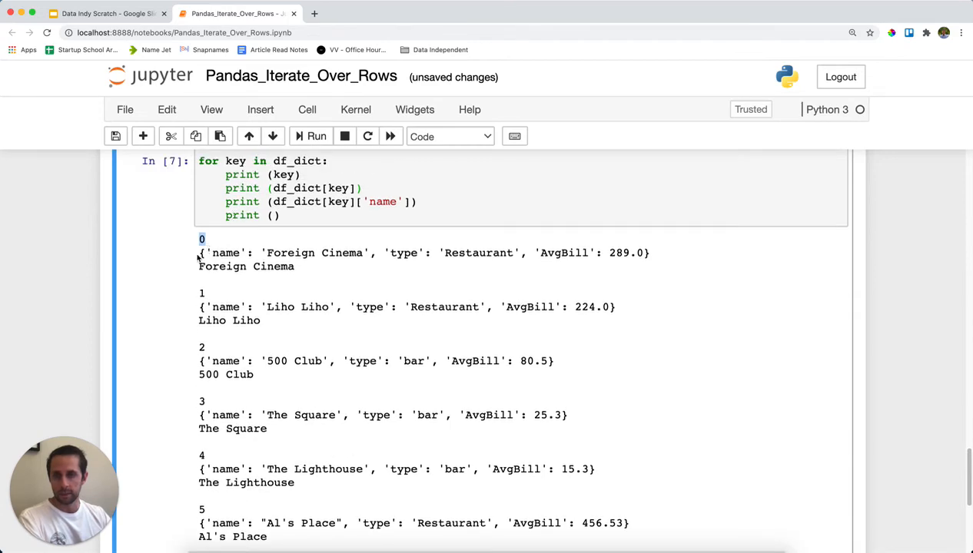
{"action": "left_click_drag", "start_coordinate": [198, 252], "coordinate": [649, 253]}
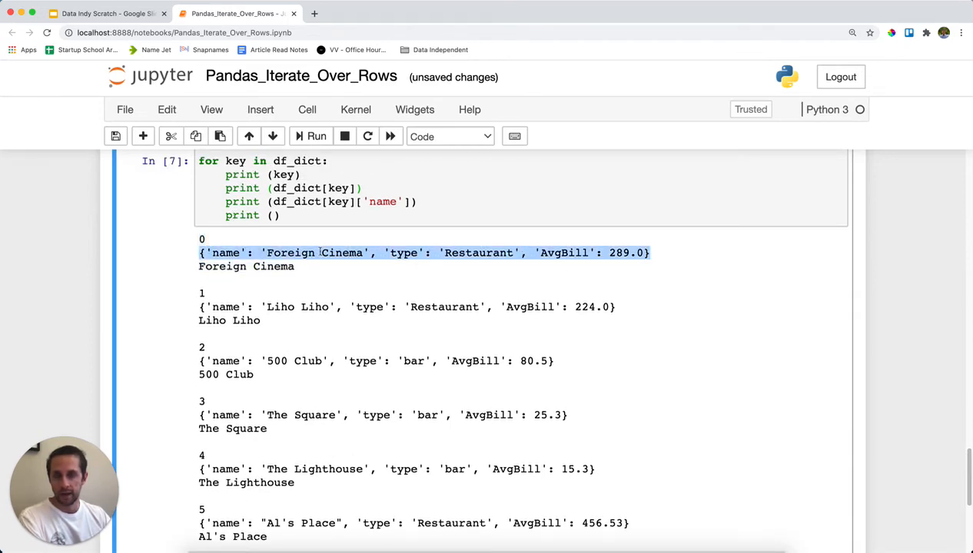
{"action": "scroll", "scroll_direction": "down", "scroll_amount": 3}
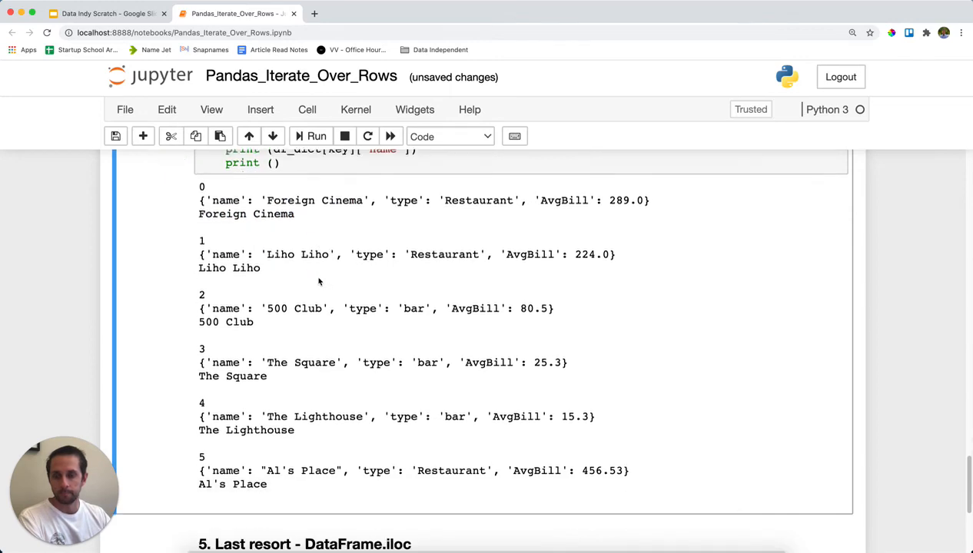
{"action": "scroll", "scroll_direction": "down", "scroll_amount": 3}
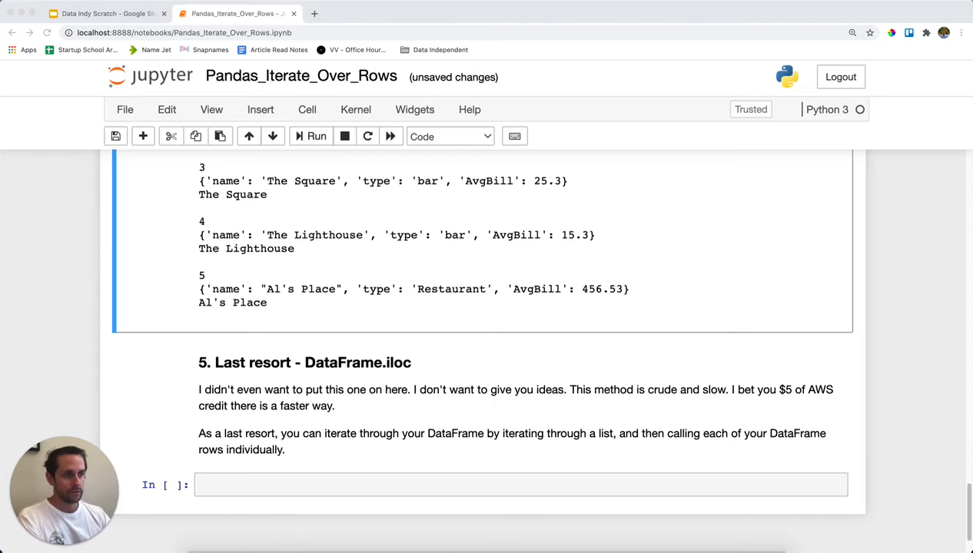
Write the range(len(df)) iloc loop, comment out its body, and run it.
{"action": "left_click", "coordinate": [521, 485]}
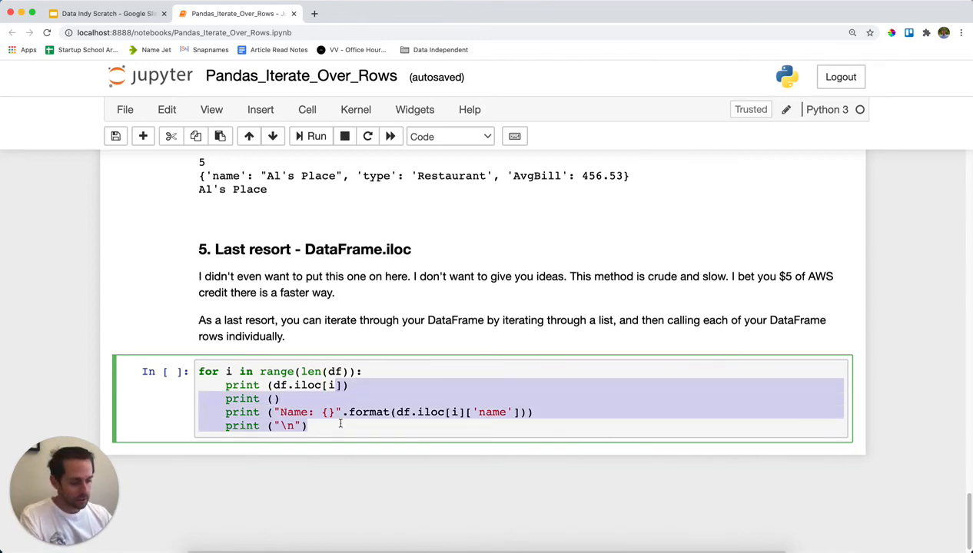
{"action": "key", "text": "cmd+/"}
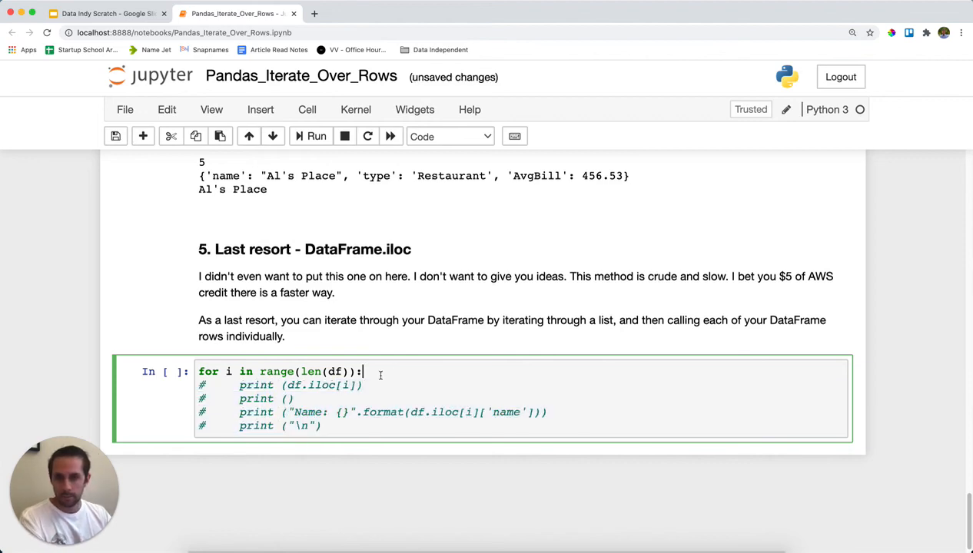
{"action": "key", "text": "shift+enter"}
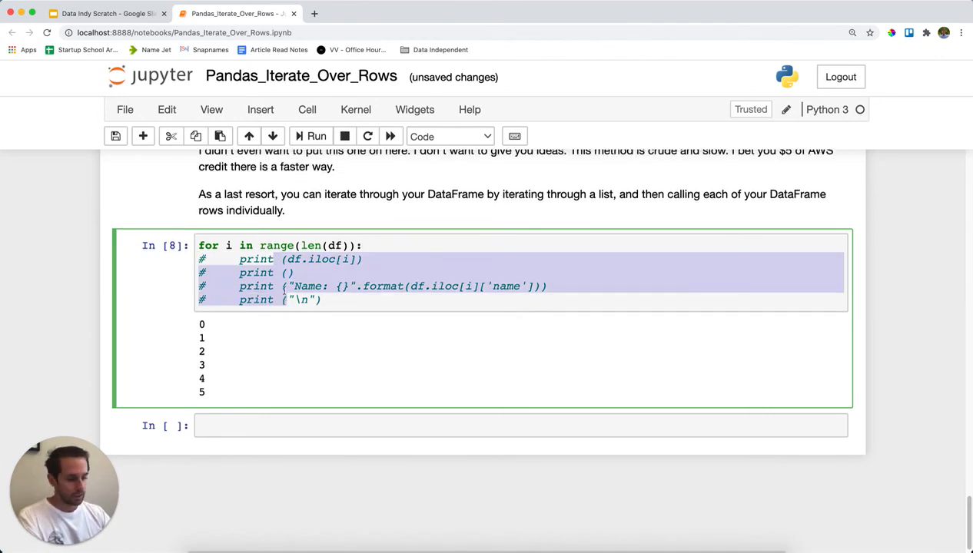
Uncomment the iloc loop body so each row Series and name, e.g. Foreign Cinema, print.
{"action": "key", "text": "cmd+/"}
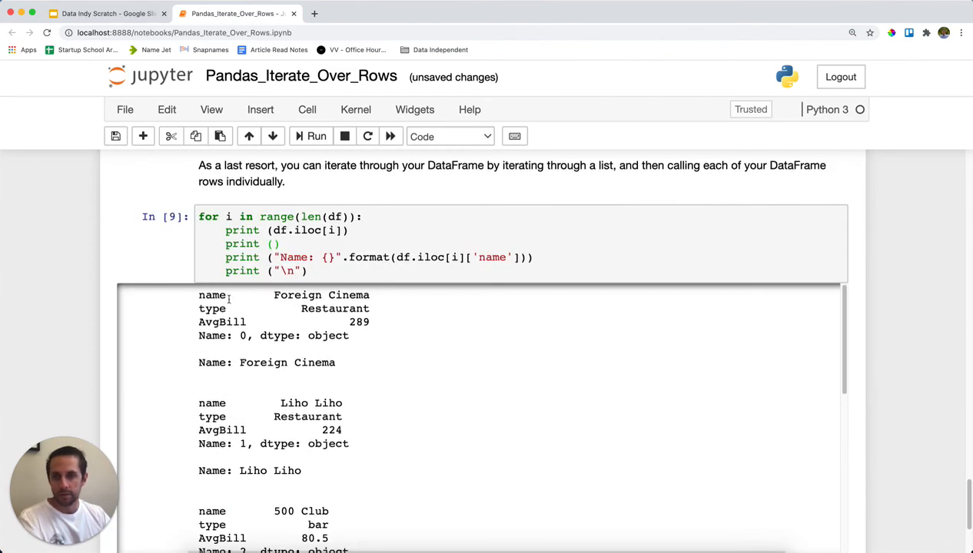
{"action": "mouse_move", "coordinate": [377, 329]}
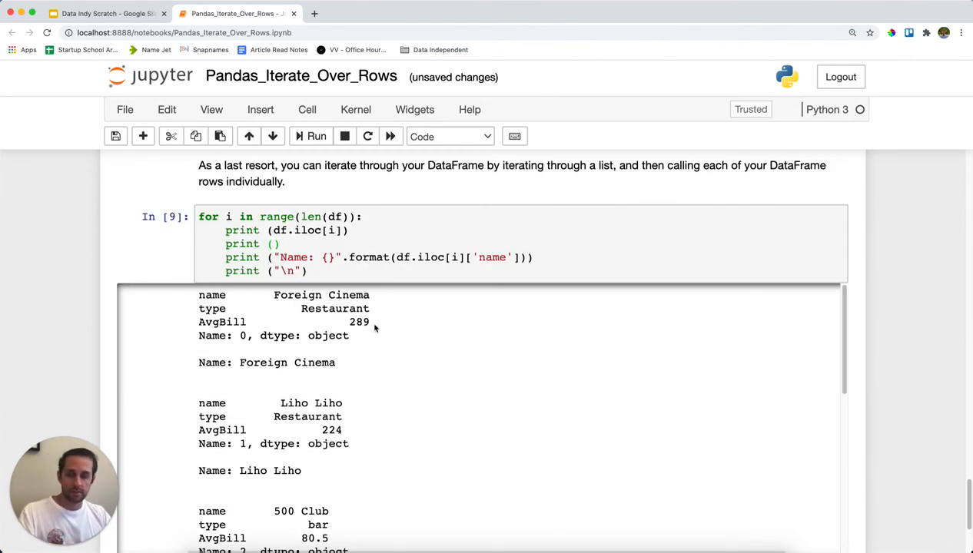
{"action": "double_click", "coordinate": [314, 362]}
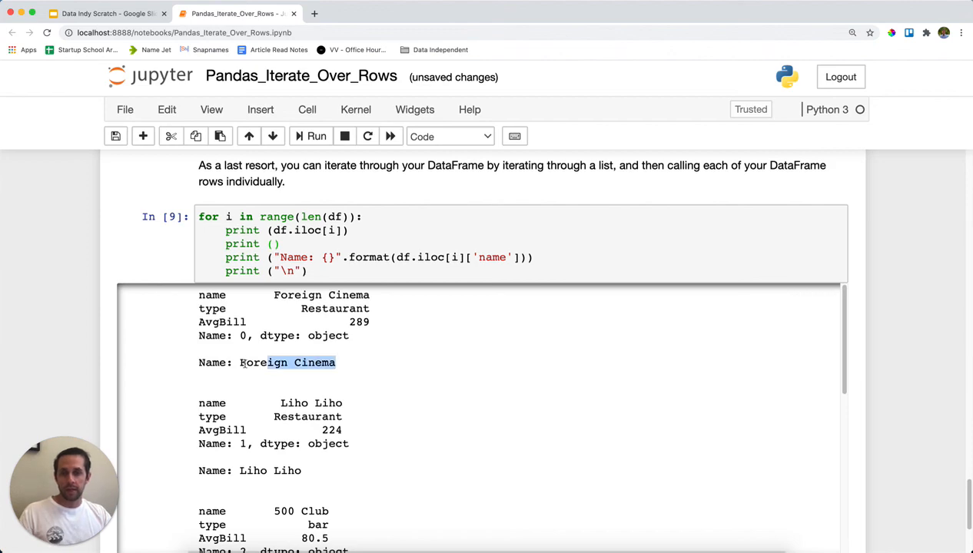